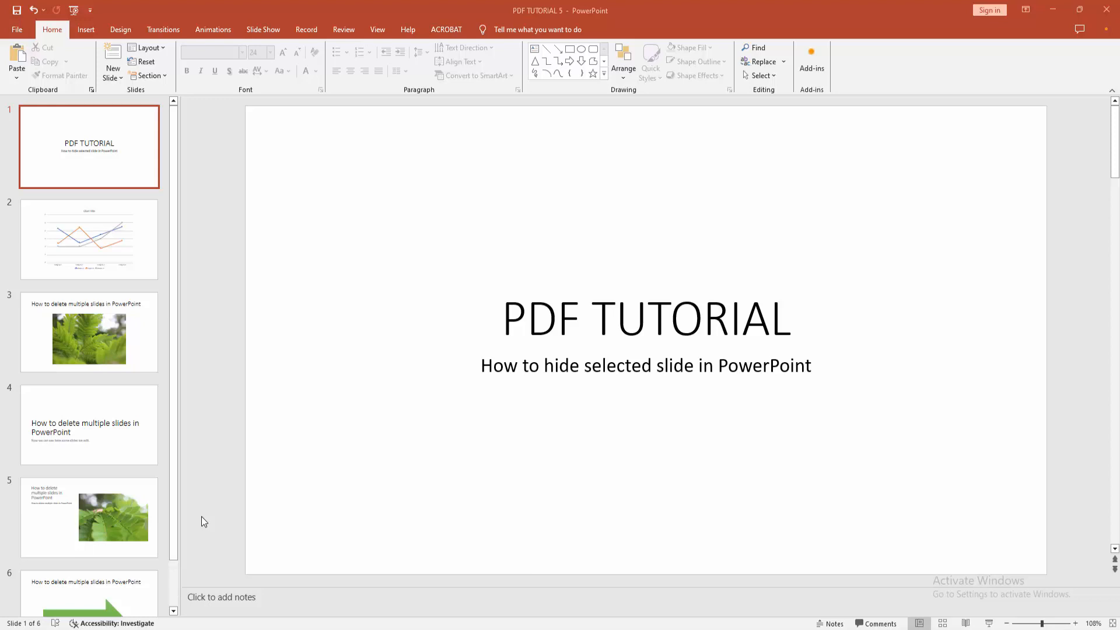
mouse_move(195, 485)
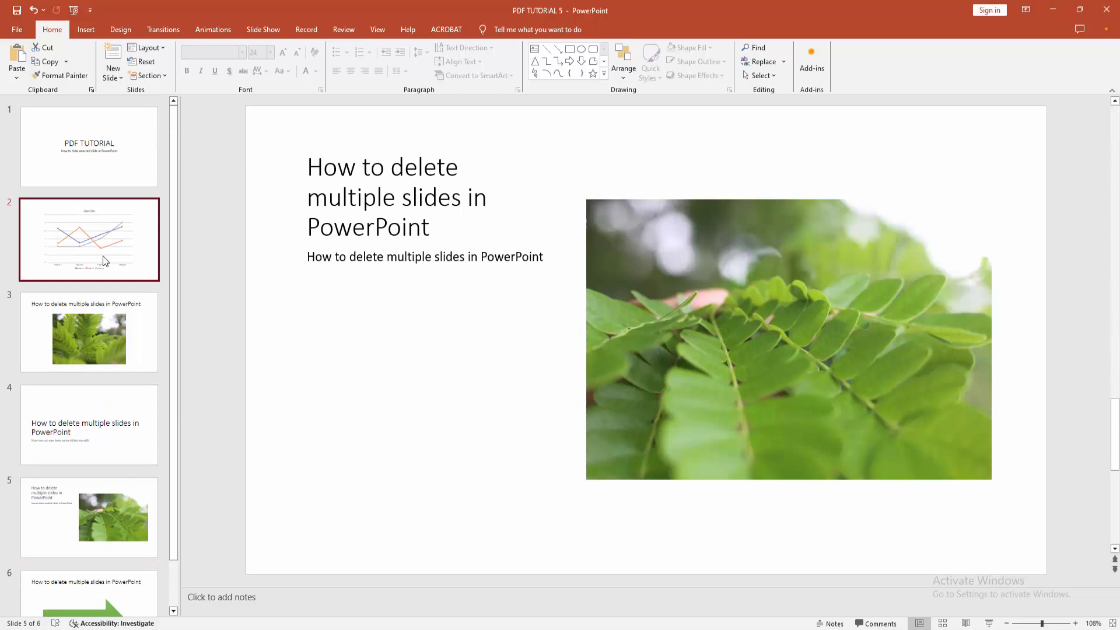
Step: Select slides 2, 4 and 6 together in the thumbnail pane
left_click(89, 239)
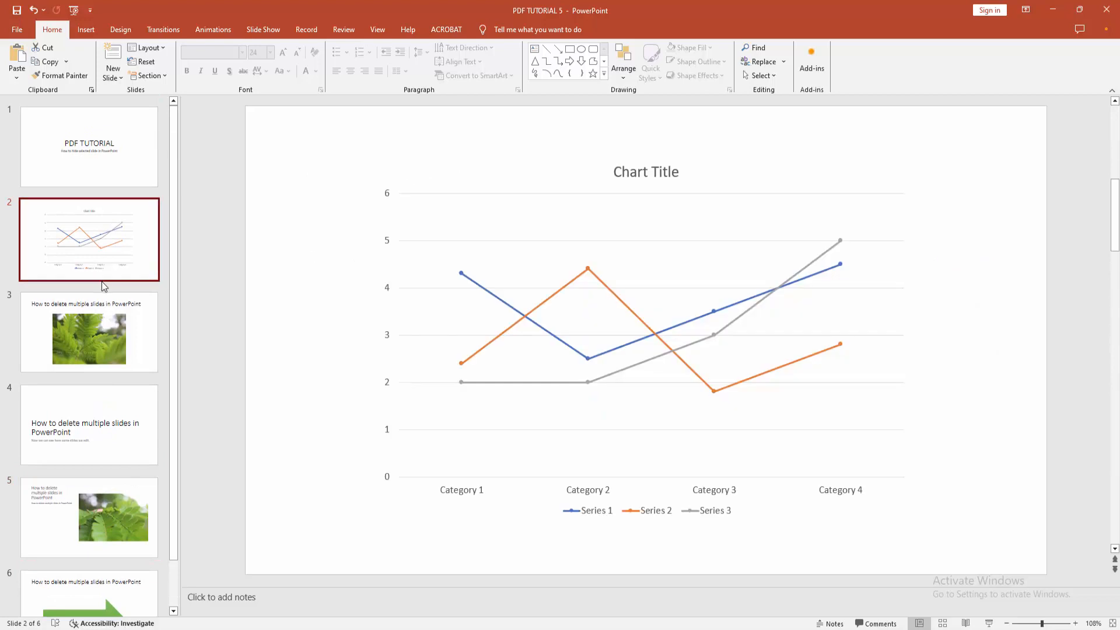
mouse_move(104, 260)
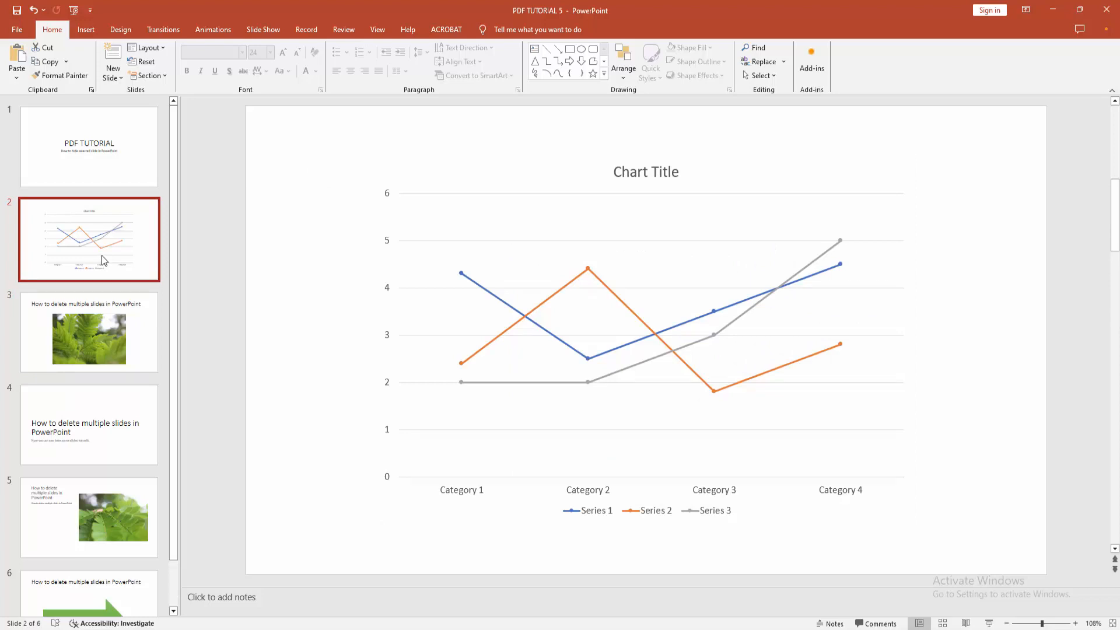
scroll("down", 3)
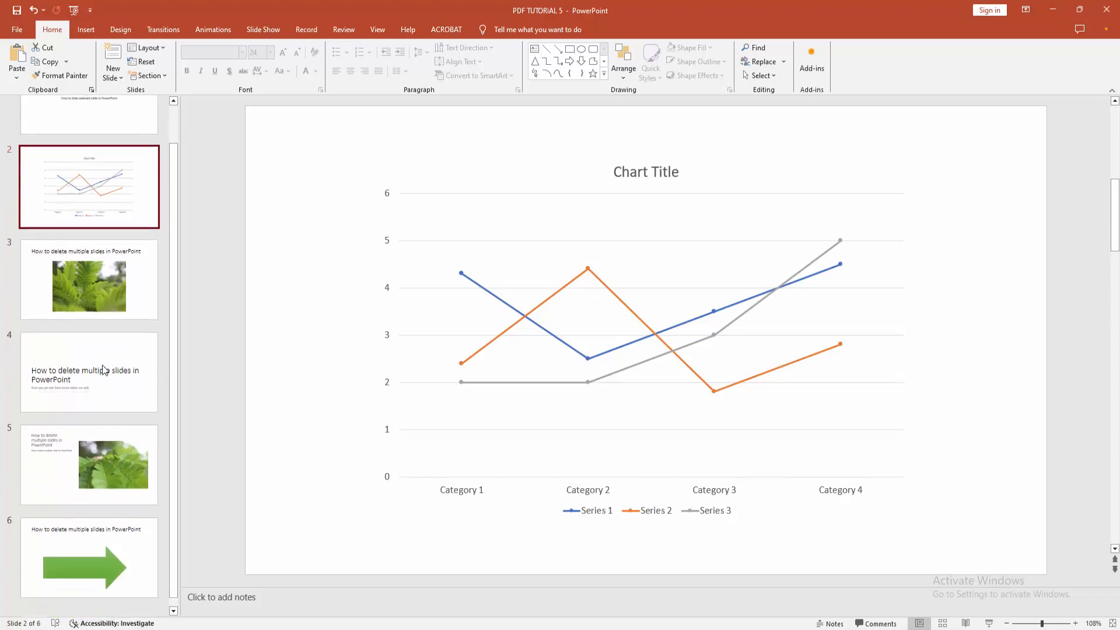
left_click(88, 557)
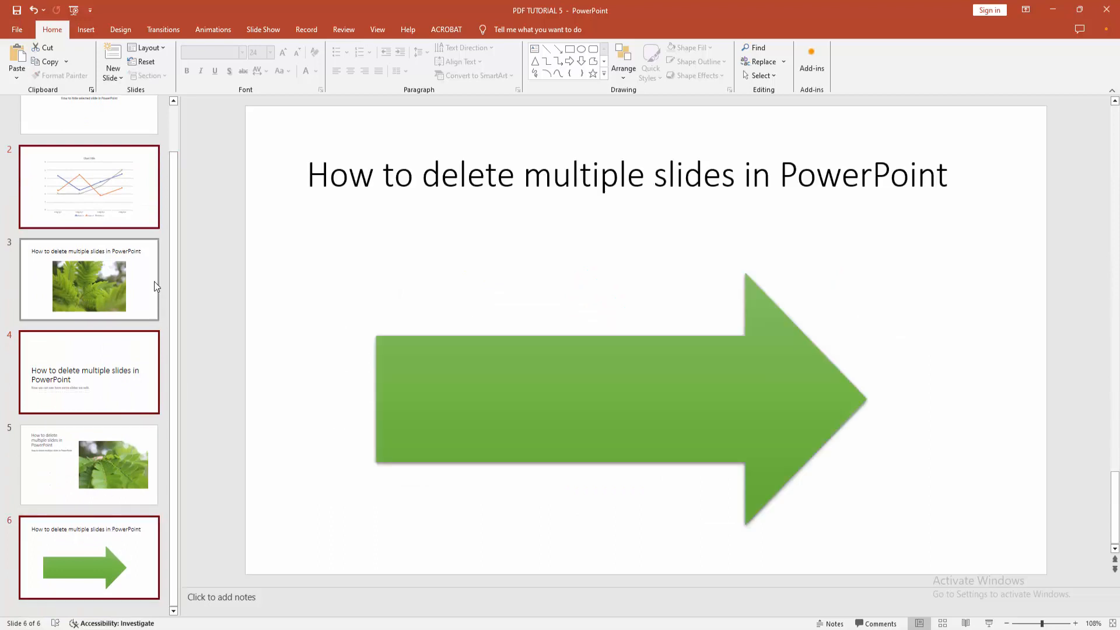
left_click(89, 185)
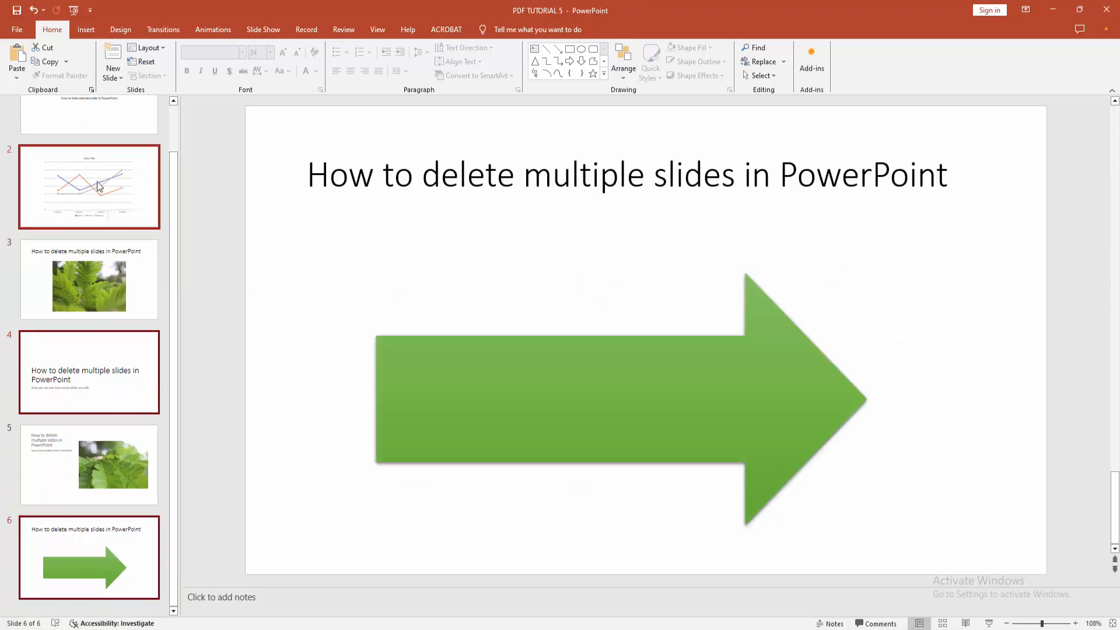
Step: Hide the selected slides 2, 4 and 6 via Hide Slide
right_click(99, 187)
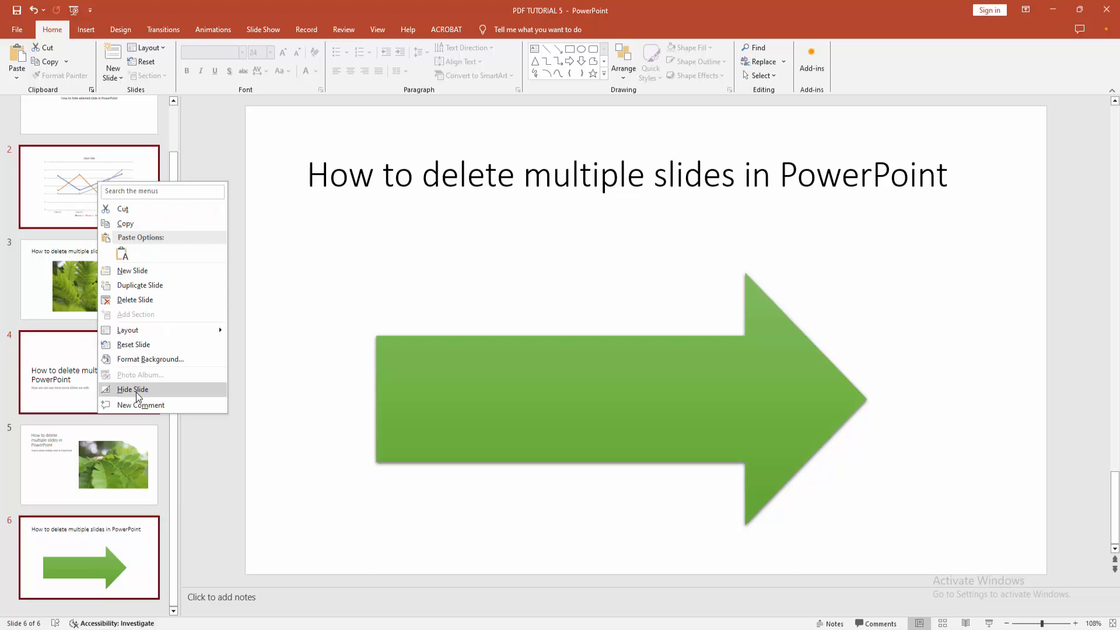
left_click(132, 389)
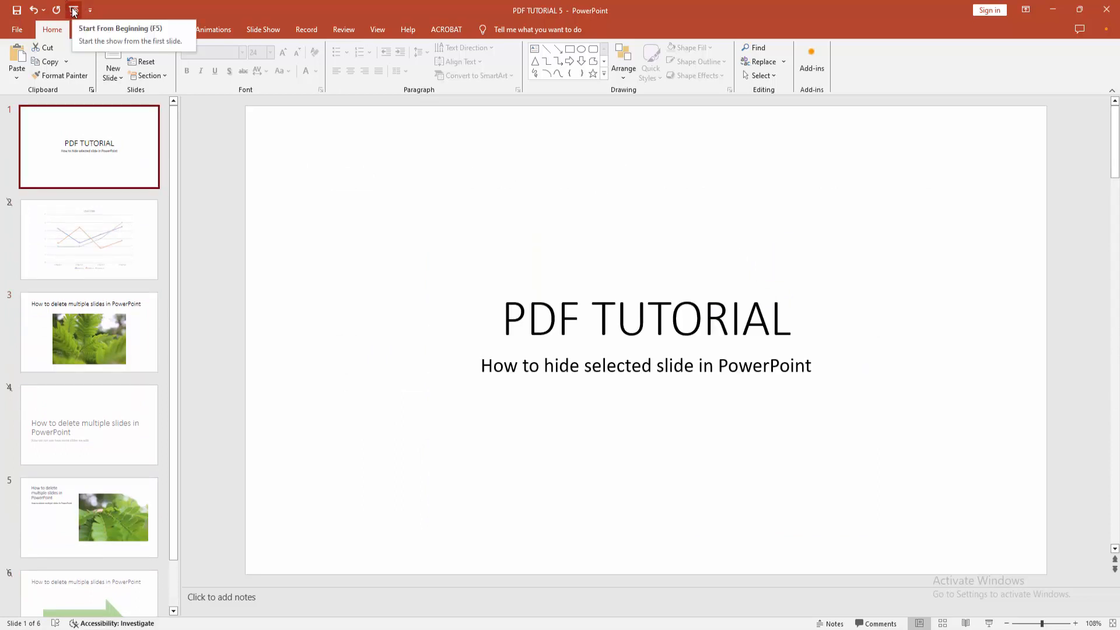
left_click(89, 239)
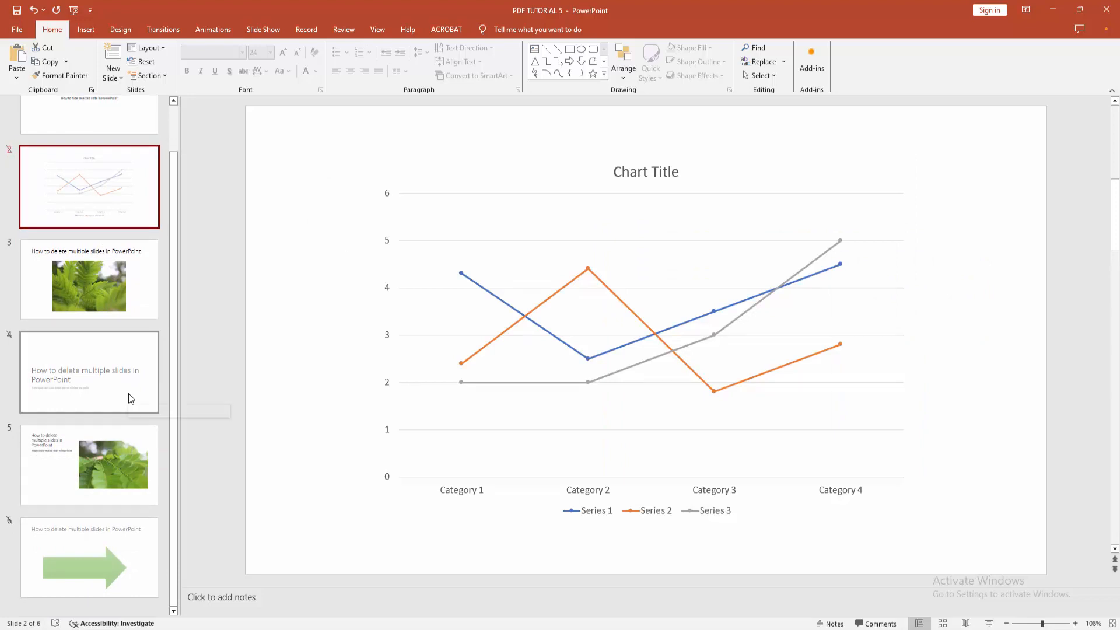
Step: Unhide slides 2, 4 and 6 so slide 6 shows in the slideshow again
left_click(89, 557)
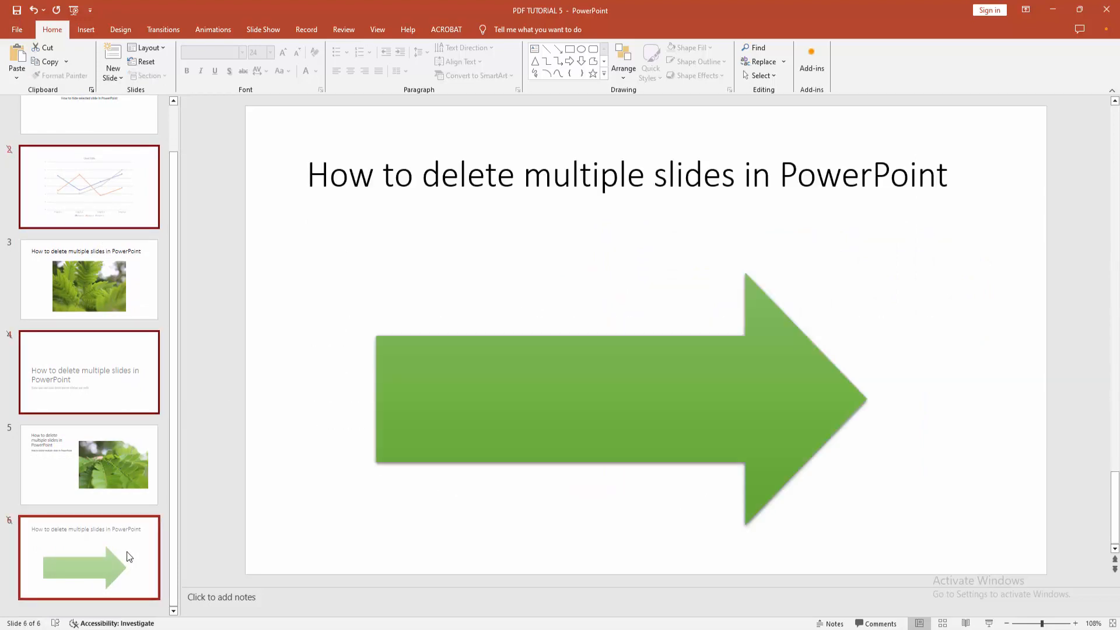
right_click(89, 557)
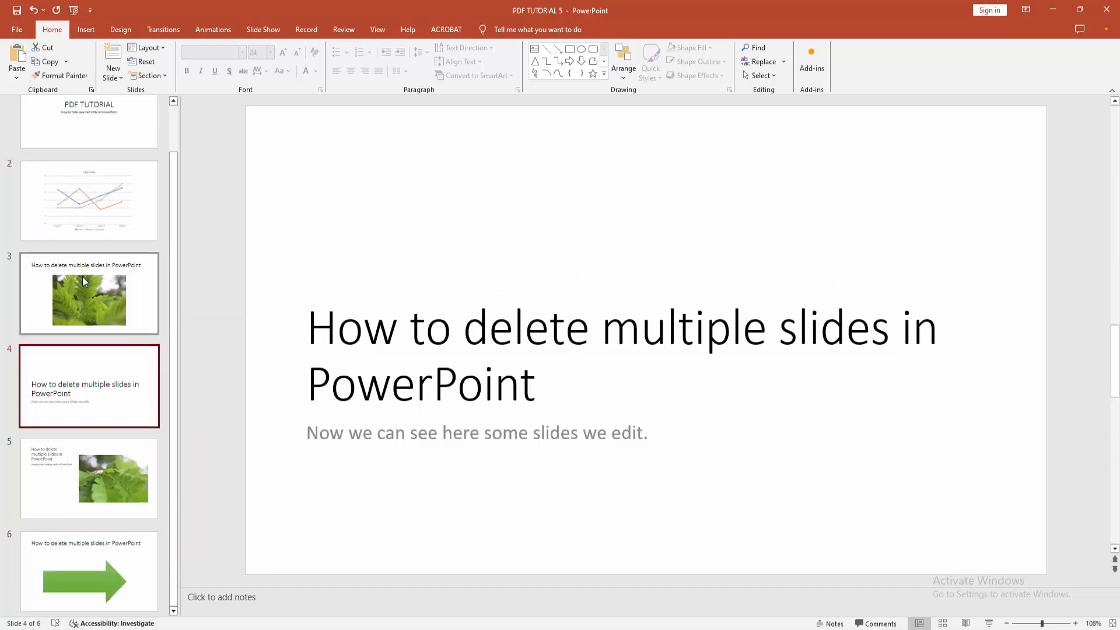
Step: Hide slides 2, 3 and 4, then return to the title slide
left_click(89, 239)
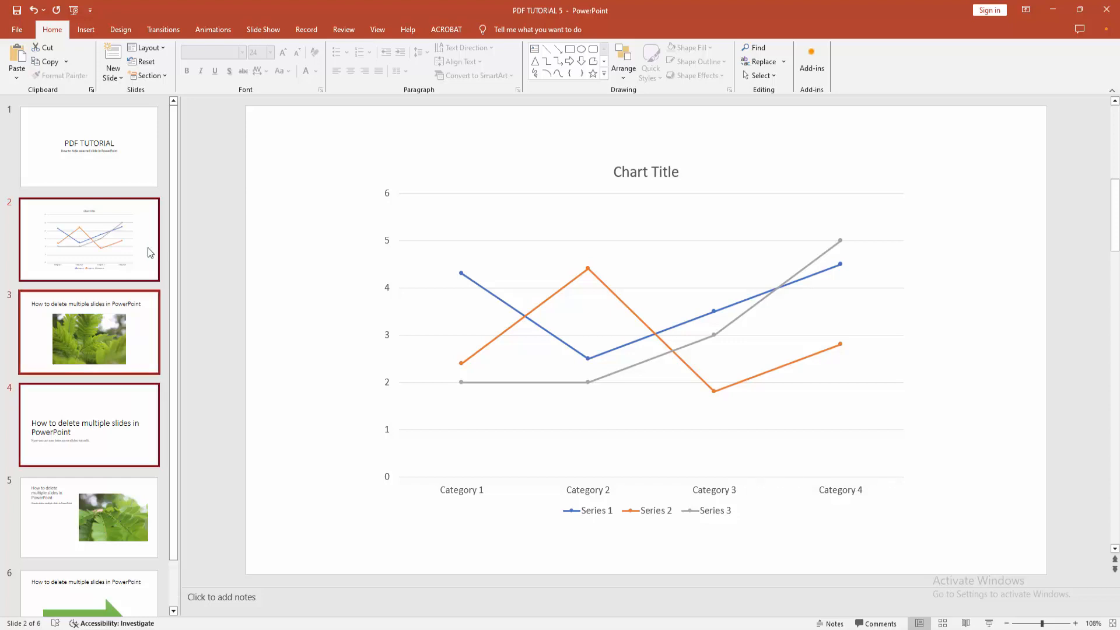
mouse_move(99, 248)
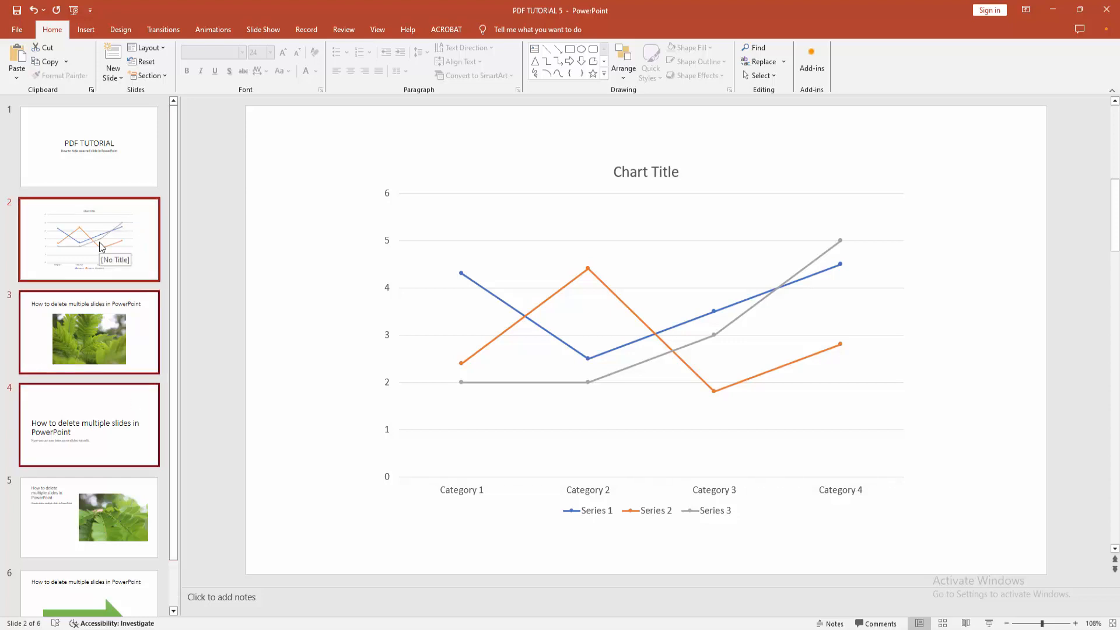
right_click(99, 247)
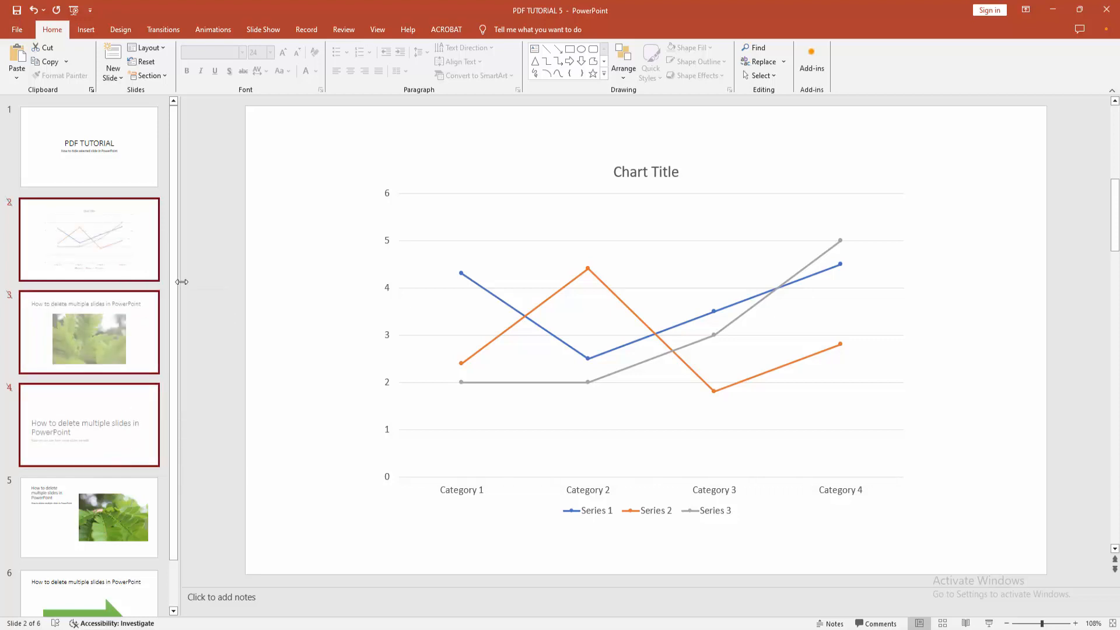
left_click(89, 146)
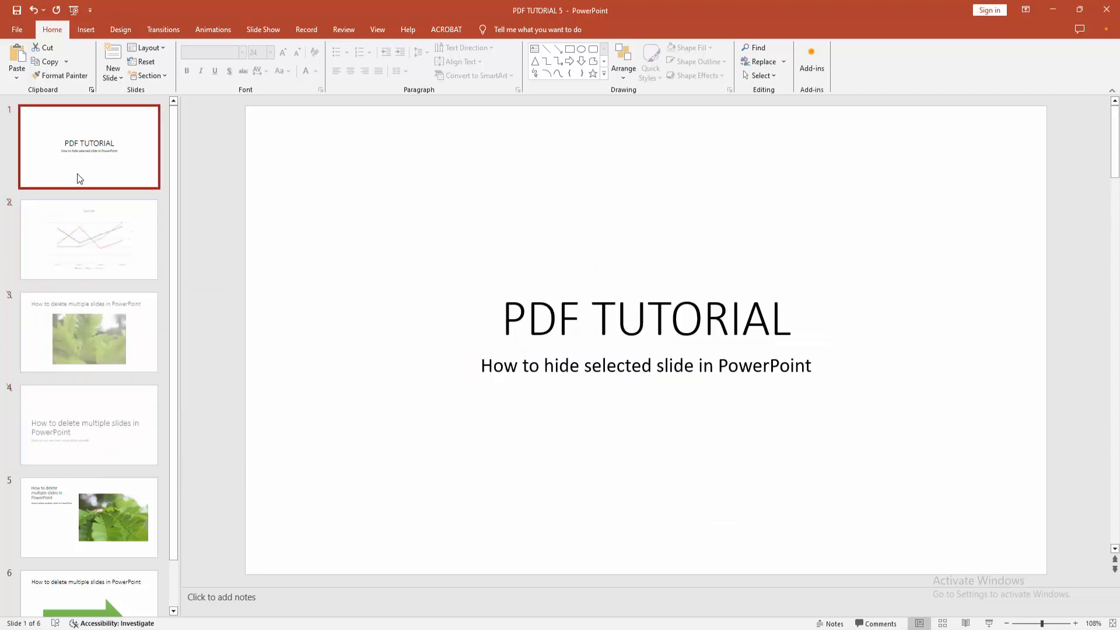